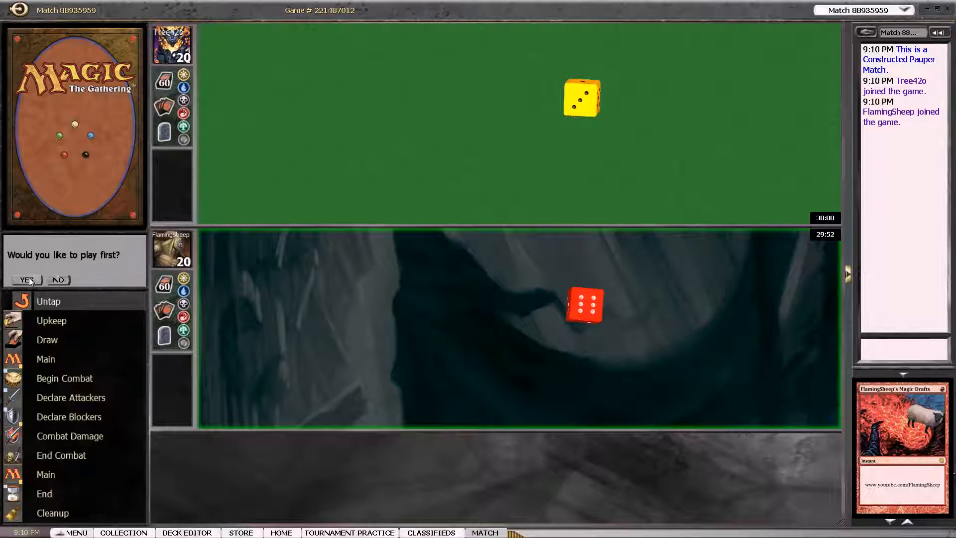
# Step: Choose to play first and keep the opening seven-card hand without a mulligan
pyautogui.click(26, 279)
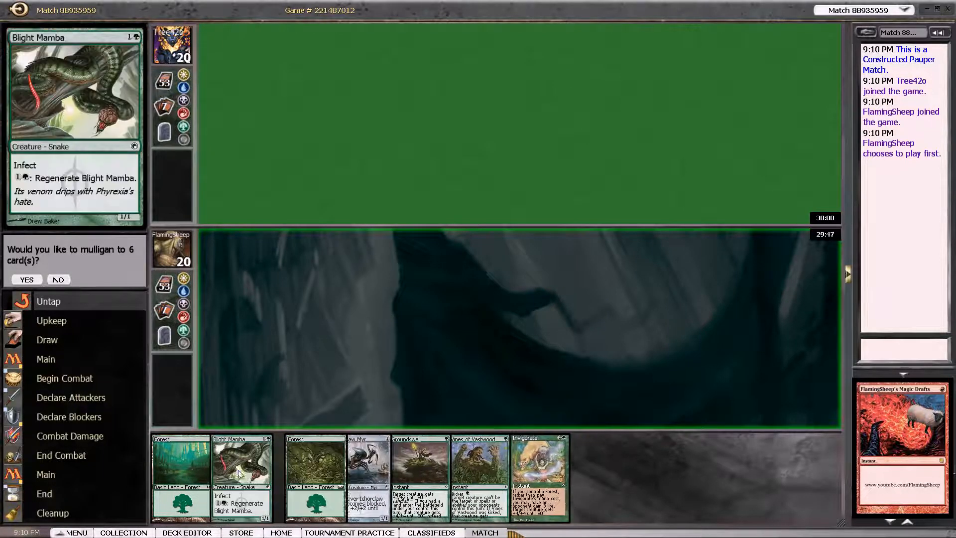
pyautogui.click(57, 279)
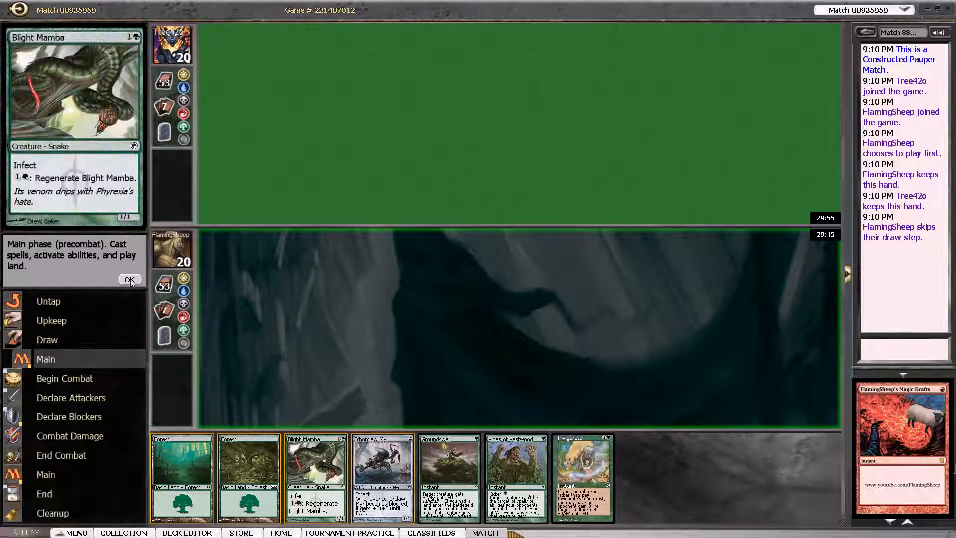
# Step: Play a Forest on turn one, then tap a Forest on turn two to resolve Blight Mamba
pyautogui.click(248, 476)
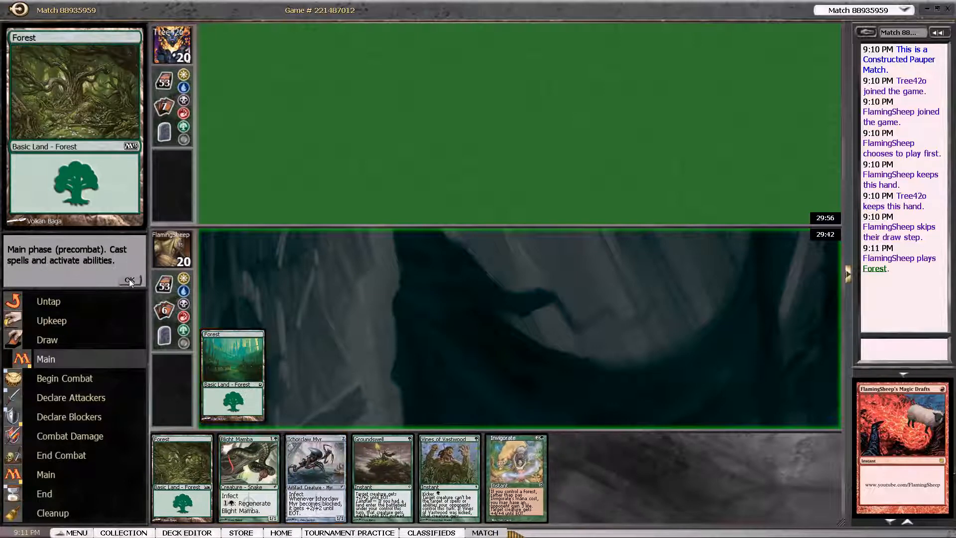
pyautogui.click(128, 280)
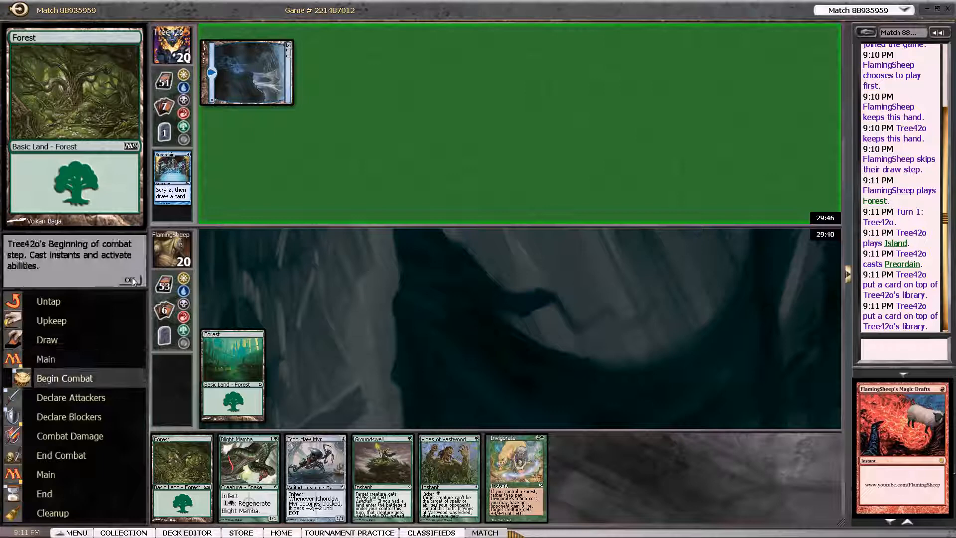
pyautogui.click(132, 281)
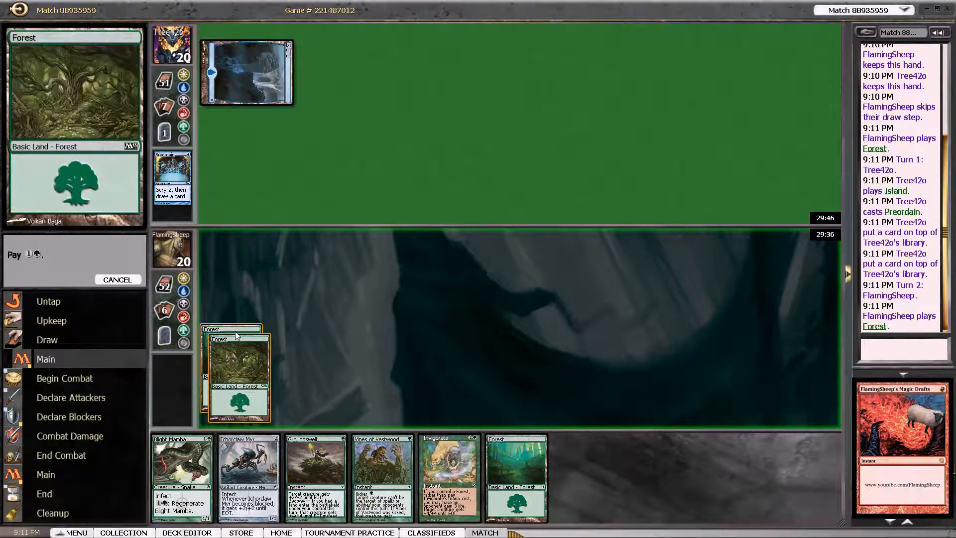
pyautogui.click(181, 477)
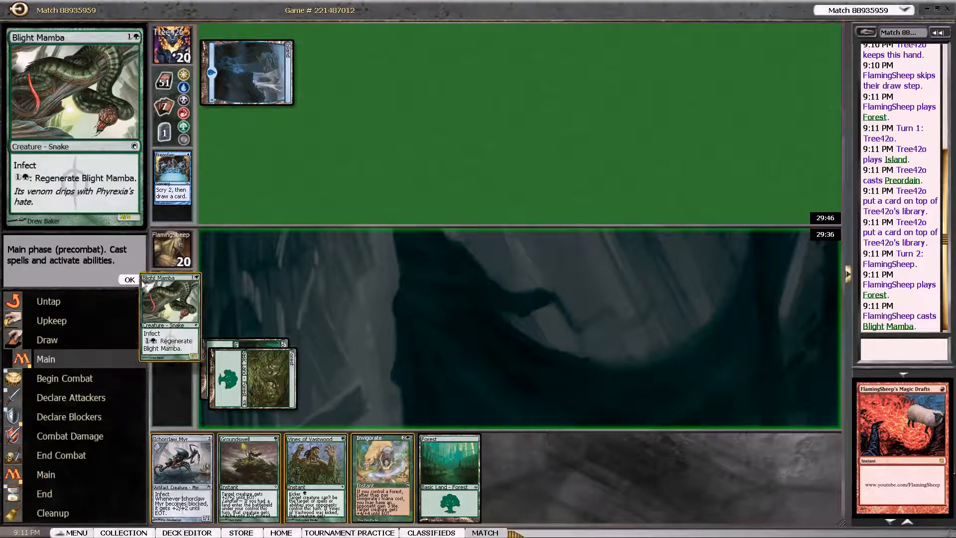
pyautogui.click(129, 280)
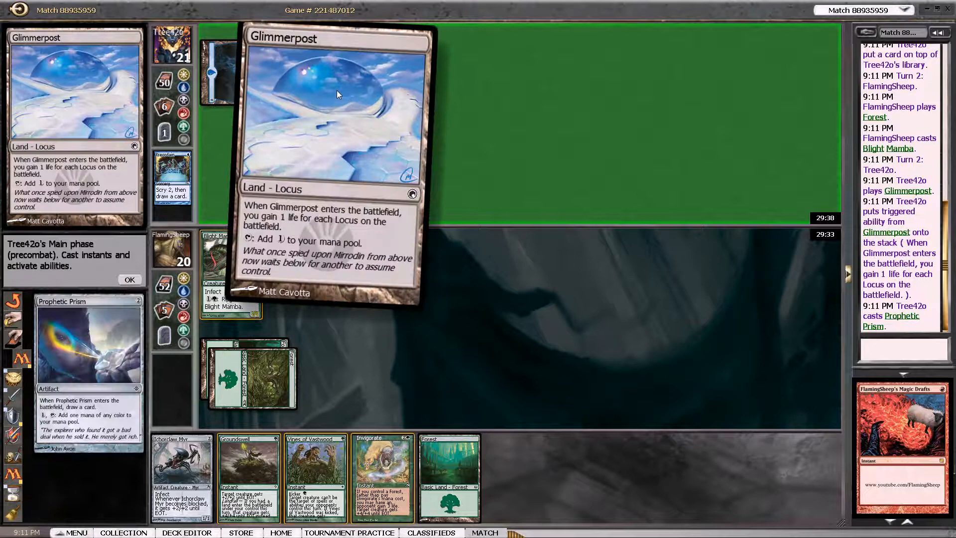
# Step: Pass through the opponent's turn, play a third Forest and cast Groundswell on Blight Mamba
pyautogui.click(128, 279)
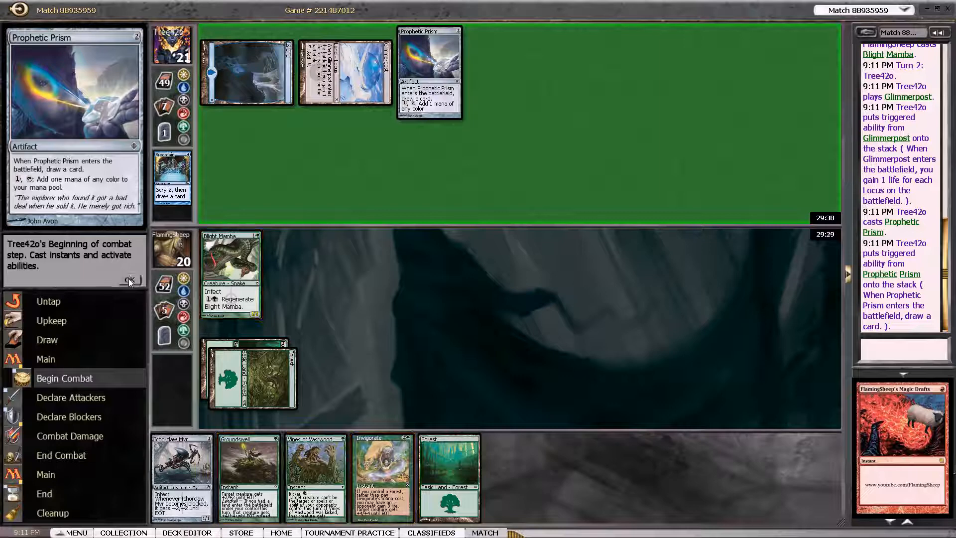
pyautogui.click(129, 280)
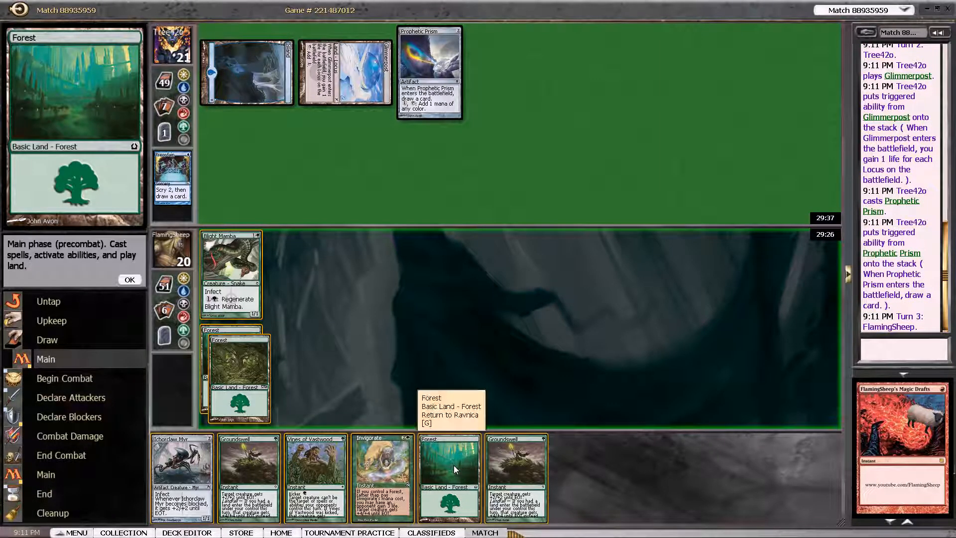
pyautogui.click(449, 477)
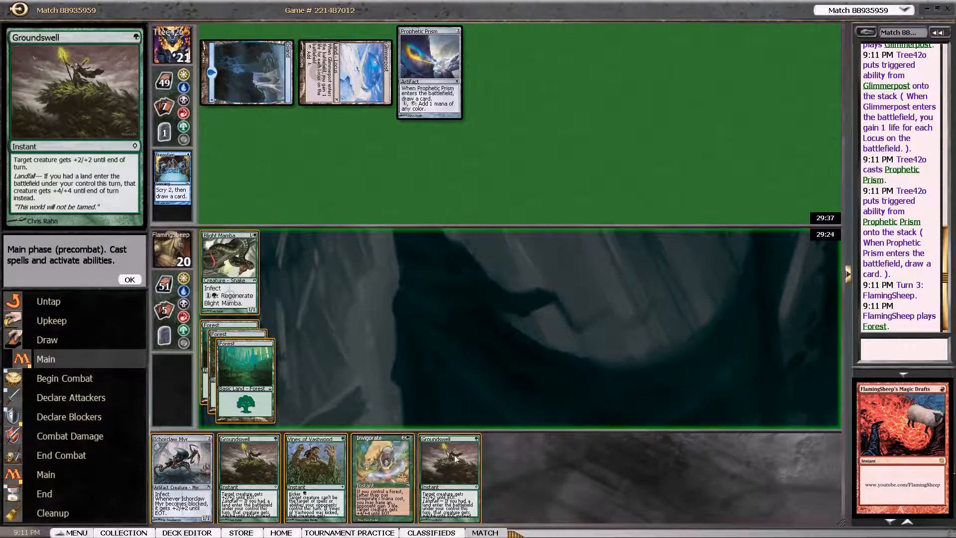
pyautogui.click(252, 396)
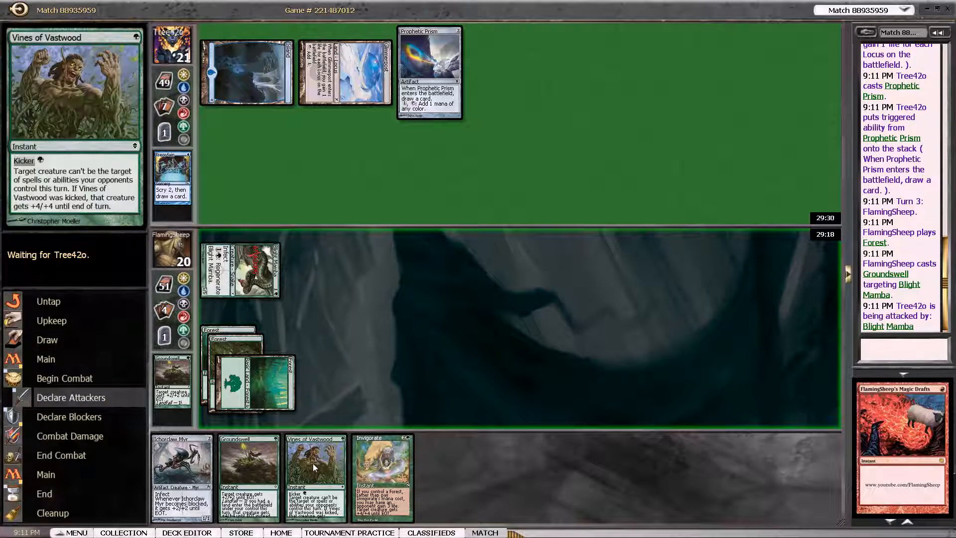
# Step: Cast Invigorate targeting the attacking Blight Mamba for +4/+4
pyautogui.click(382, 476)
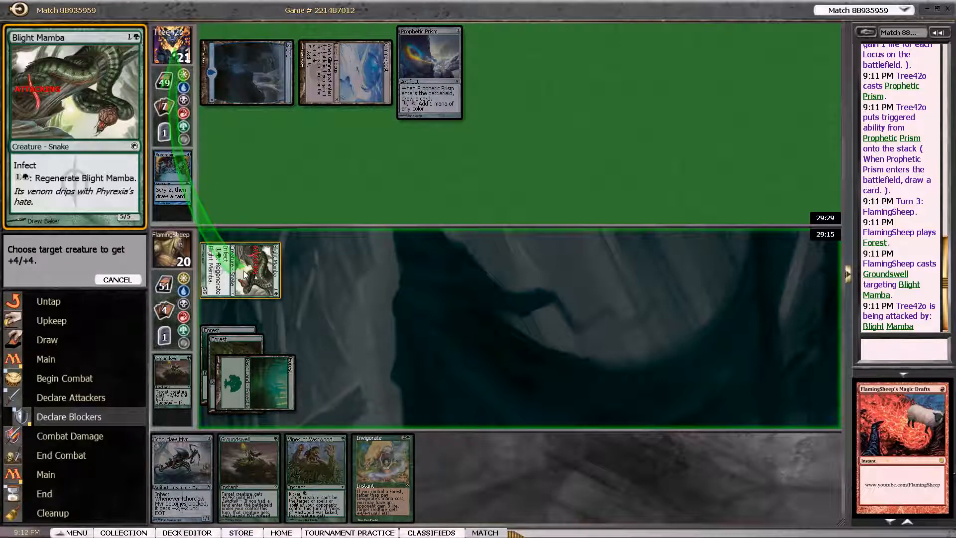
pyautogui.click(383, 476)
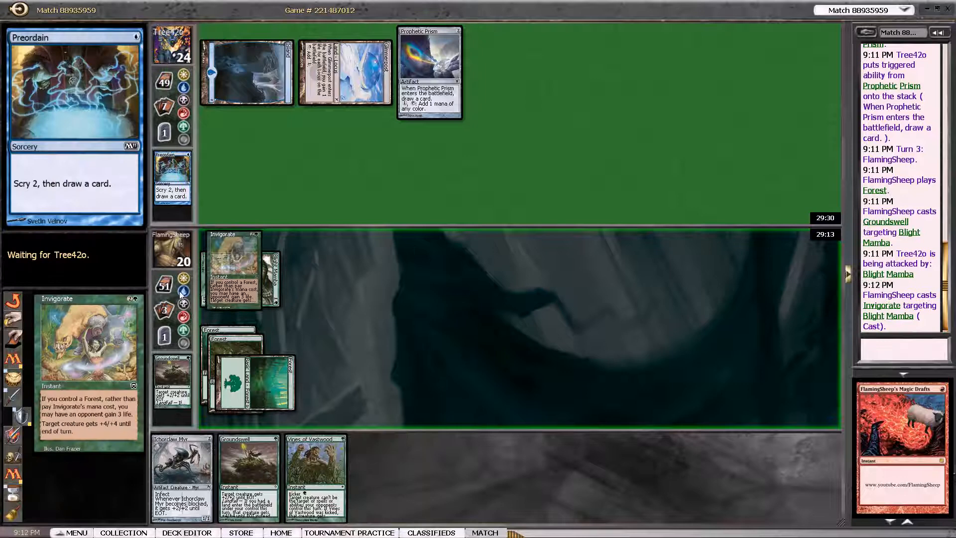
pyautogui.moveTo(316, 466)
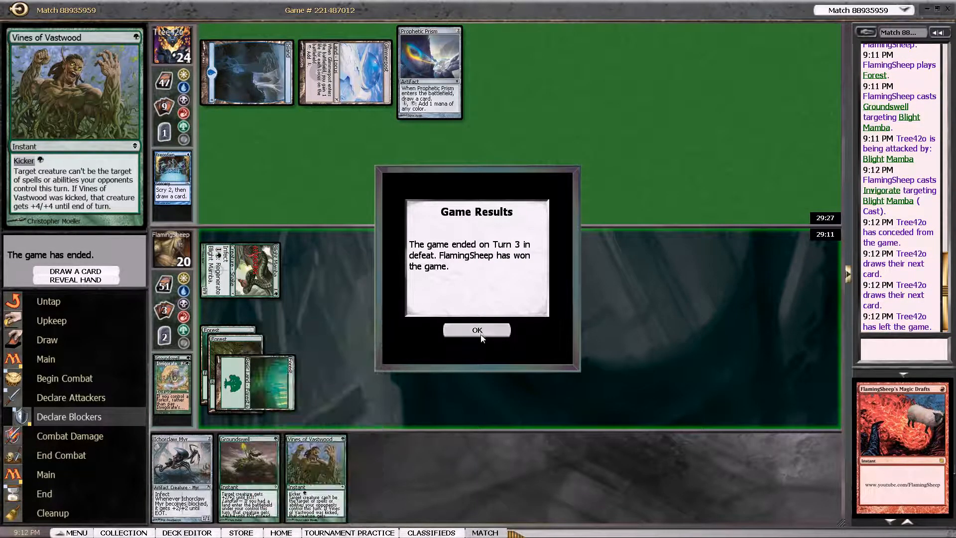
# Step: Dismiss the game results and submit the 60-card sideboarded Mono G Infect deck
pyautogui.click(477, 330)
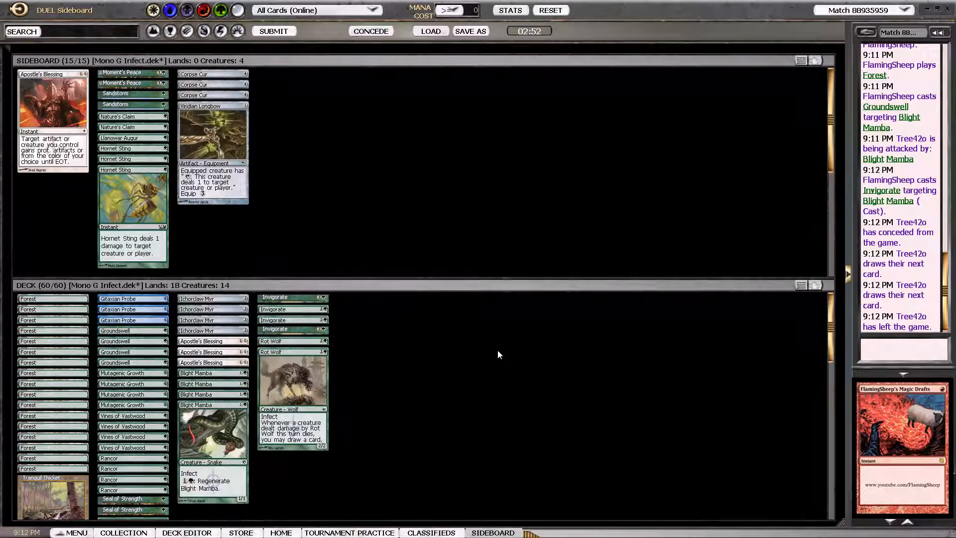
pyautogui.moveTo(273, 31)
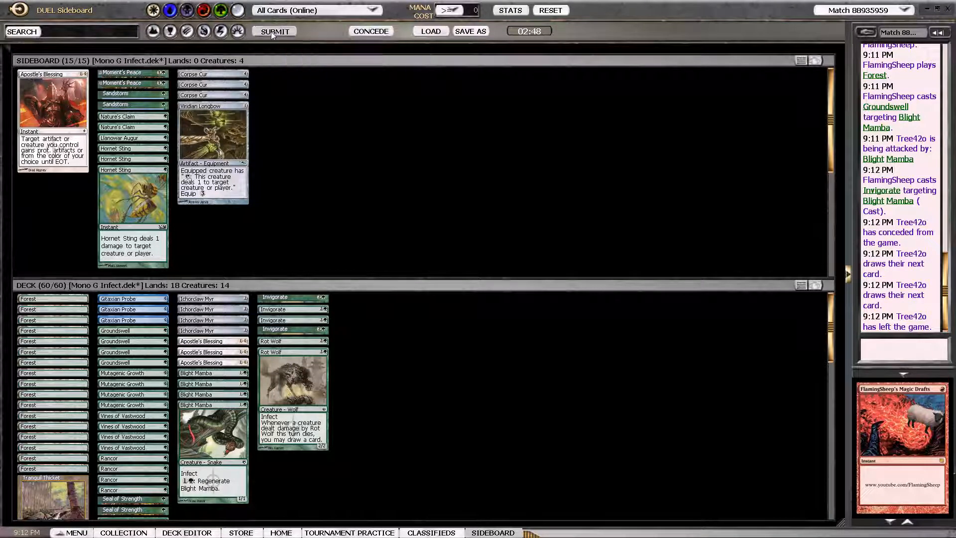
pyautogui.click(274, 31)
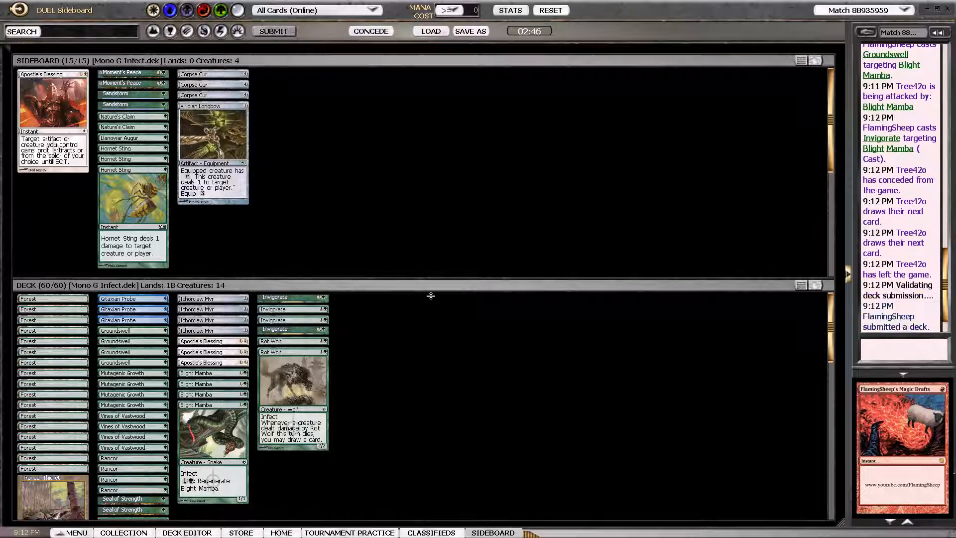
pyautogui.moveTo(391, 273)
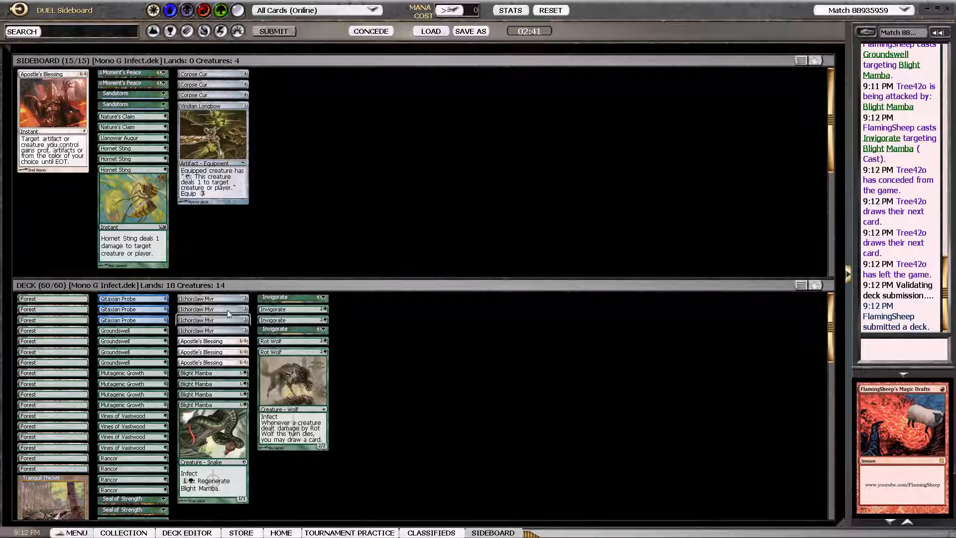
pyautogui.moveTo(132, 297)
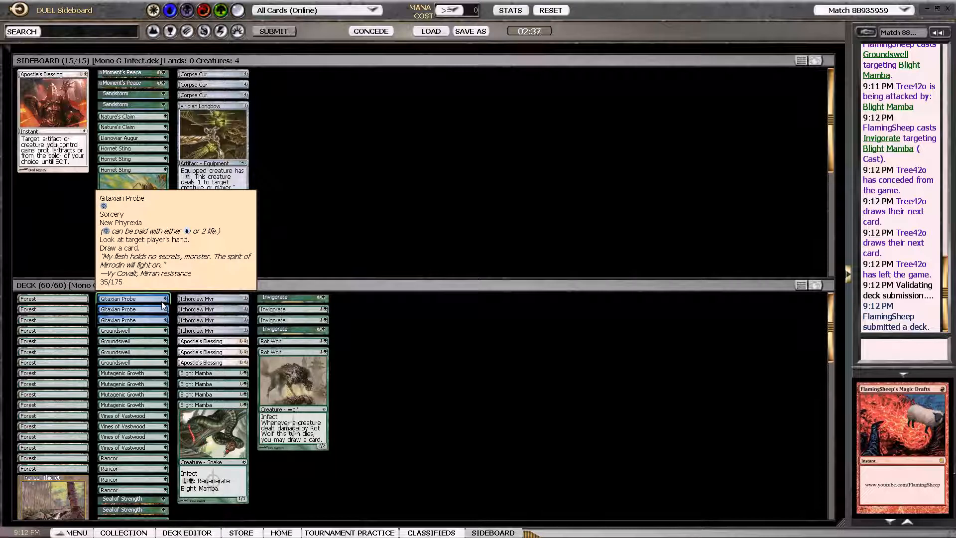
pyautogui.moveTo(133, 117)
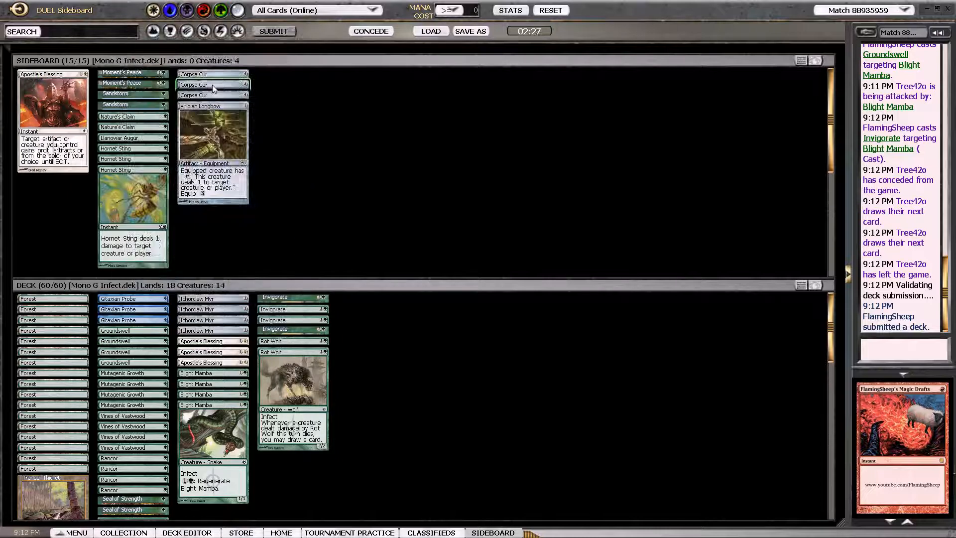
pyautogui.click(273, 31)
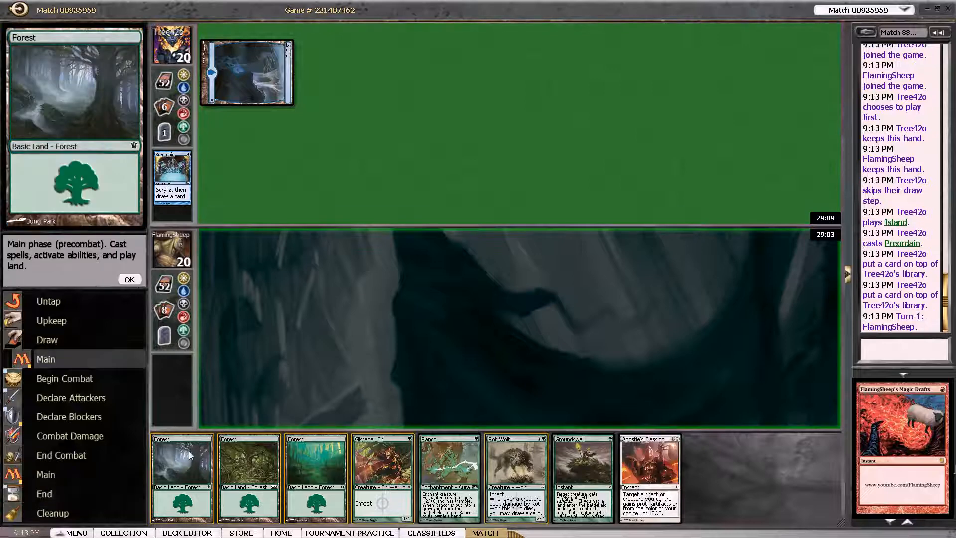
# Step: Play a Forest onto the battlefield to open game two
pyautogui.click(383, 476)
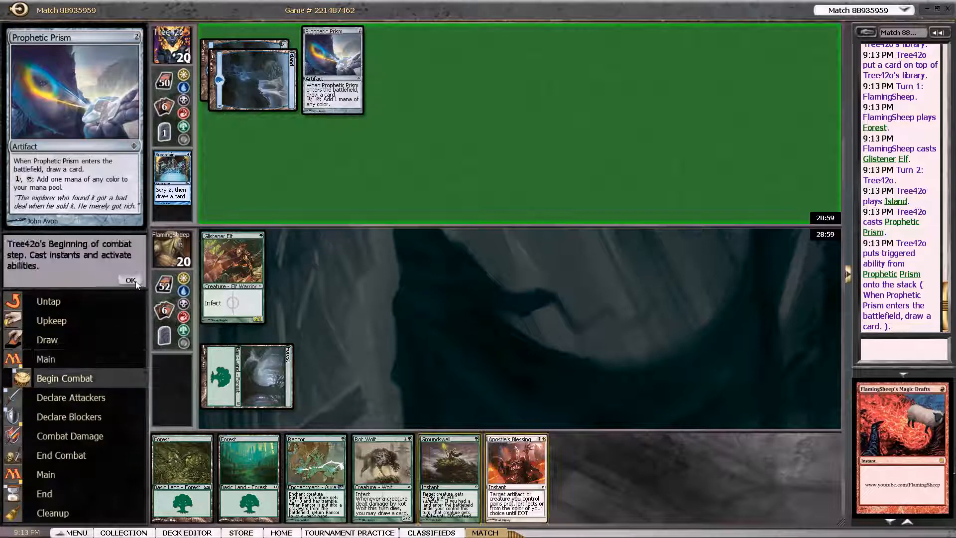
# Step: Pass through the opponent's combat and end steps to reach the second turn
pyautogui.click(129, 280)
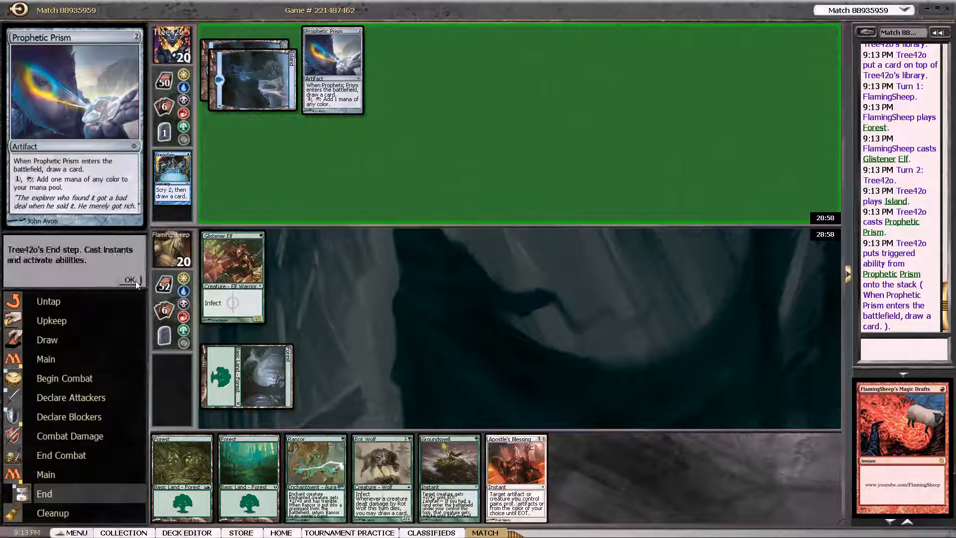
pyautogui.click(130, 280)
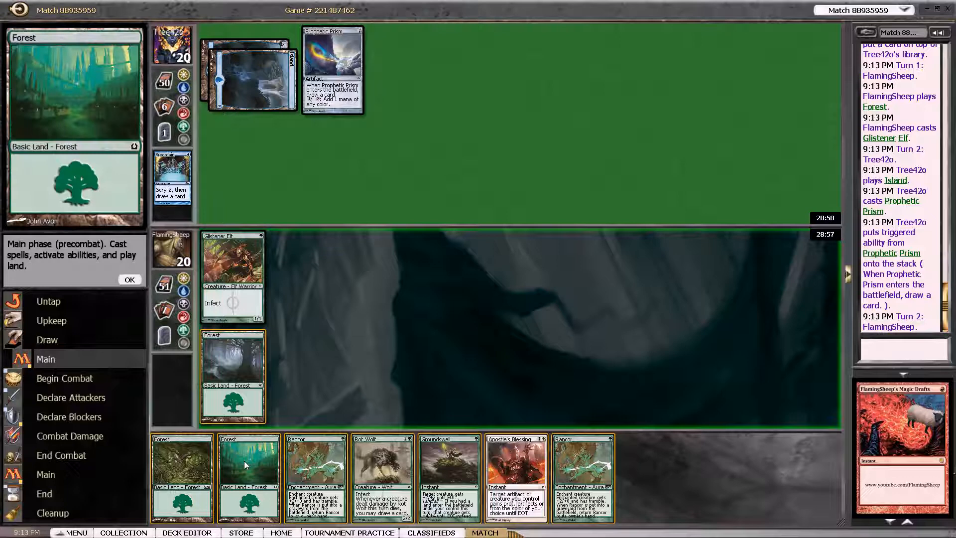
pyautogui.moveTo(232, 359)
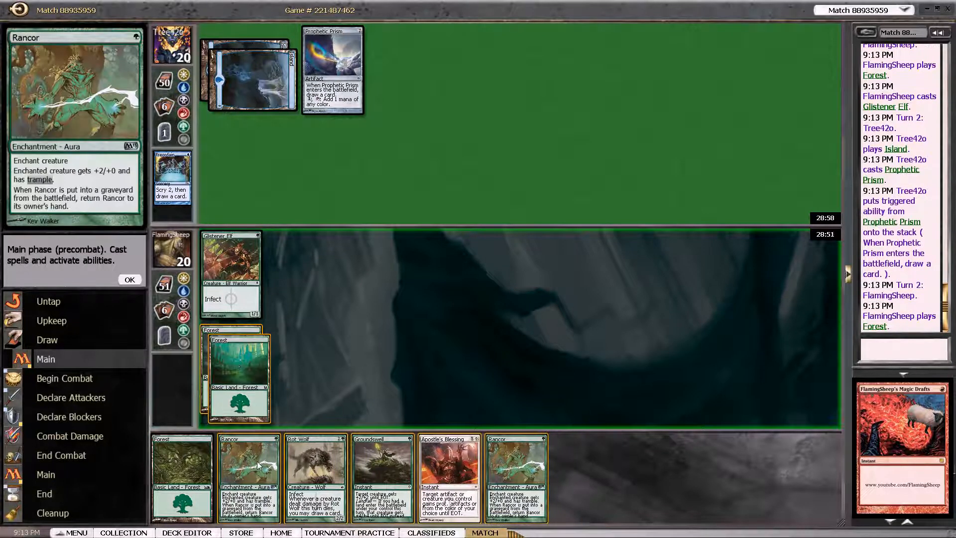
pyautogui.moveTo(516, 476)
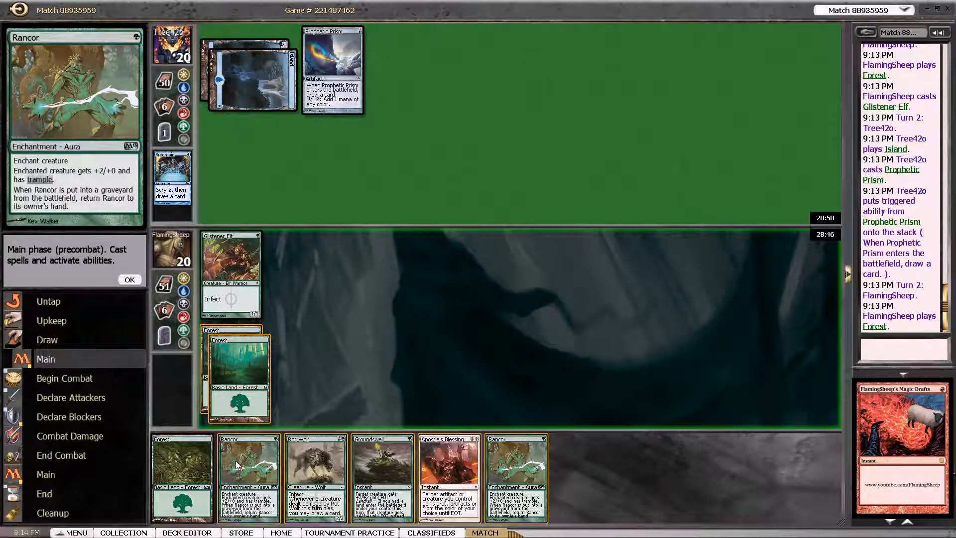
# Step: Cast Rancor on Glistener Elf and attack unblocked for 3 poison counters, letting Preordain resolve
pyautogui.click(248, 476)
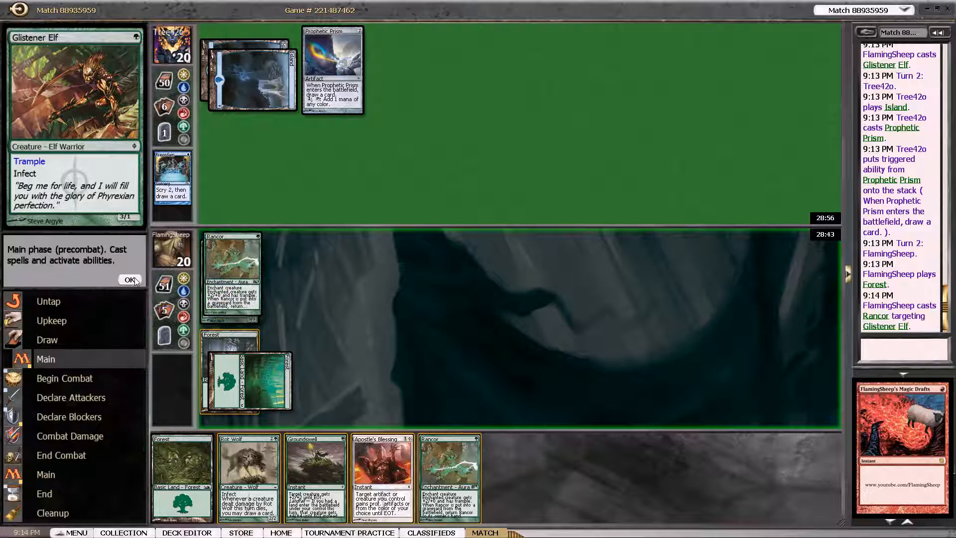
pyautogui.click(129, 279)
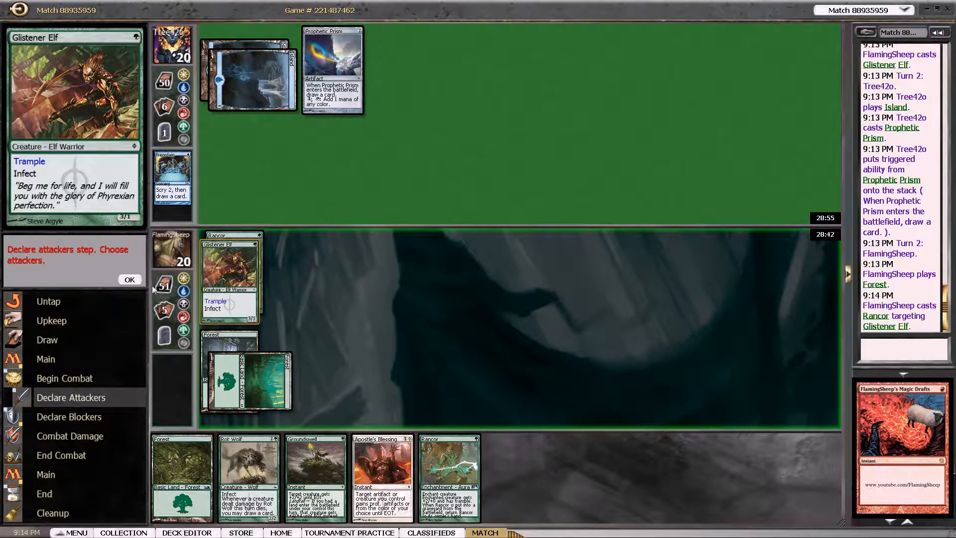
pyautogui.click(129, 279)
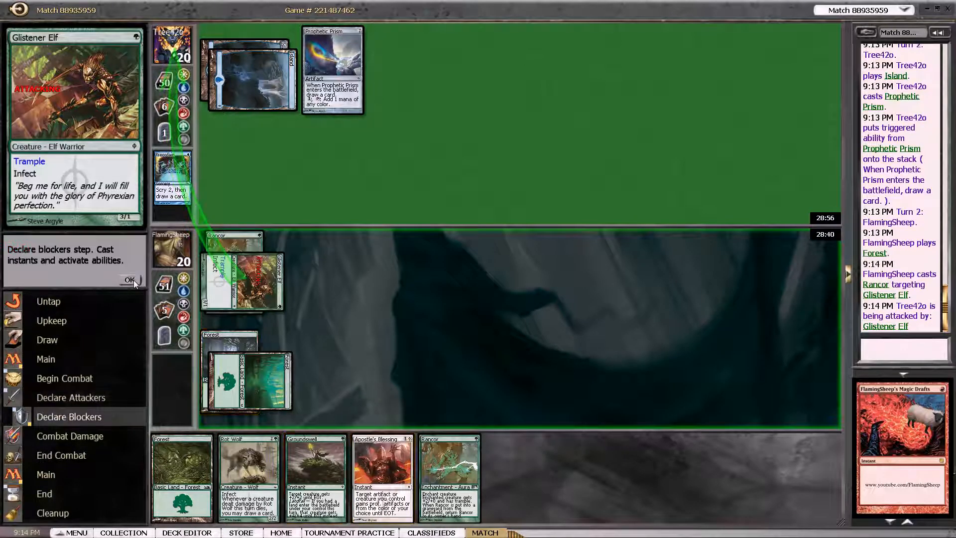
pyautogui.click(129, 280)
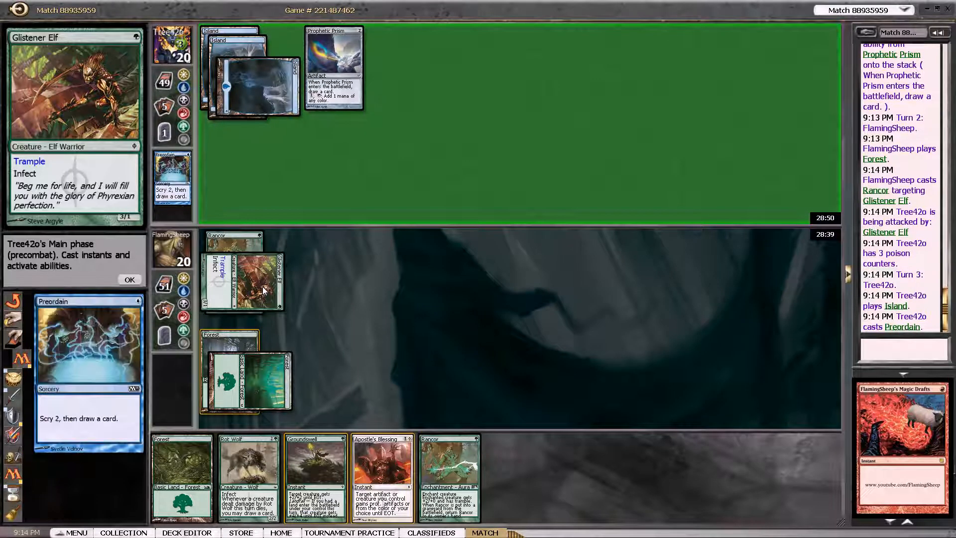
pyautogui.click(128, 279)
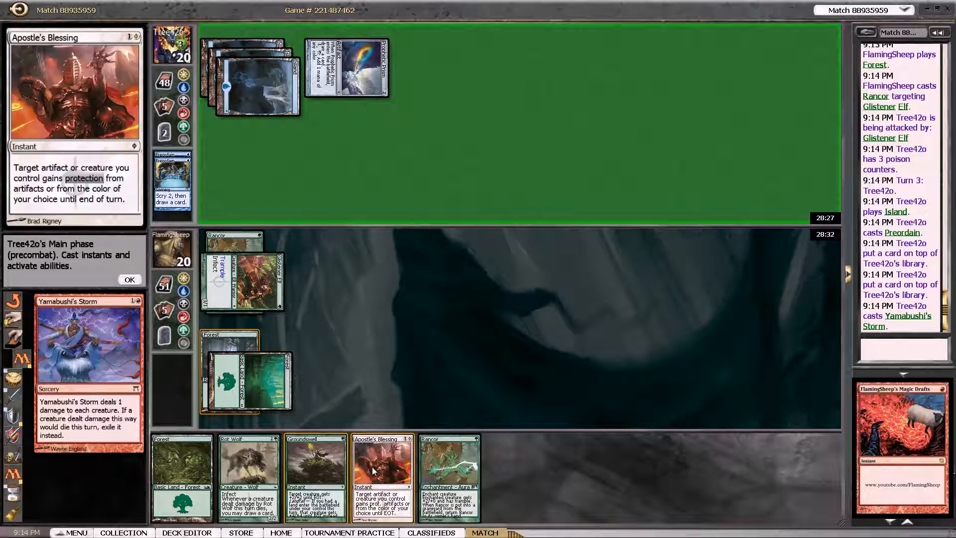
pyautogui.moveTo(383, 472)
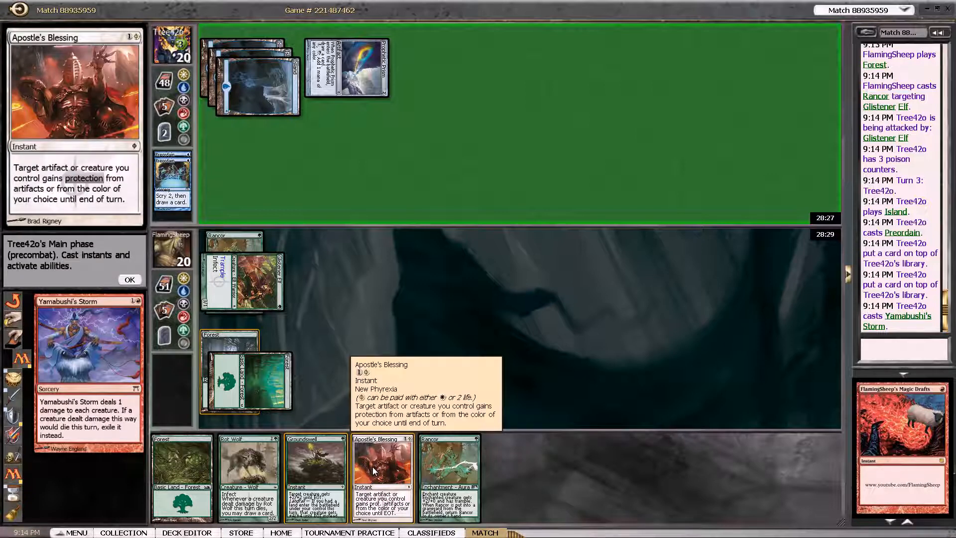
# Step: Cast Apostle's Blessing on Glistener Elf, paying 2 life instead of white mana
pyautogui.click(382, 466)
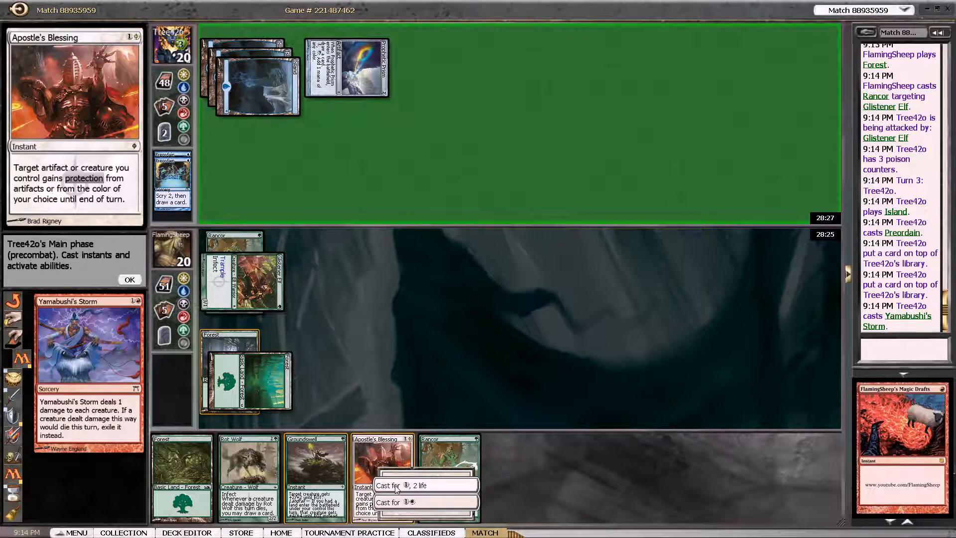
pyautogui.click(388, 486)
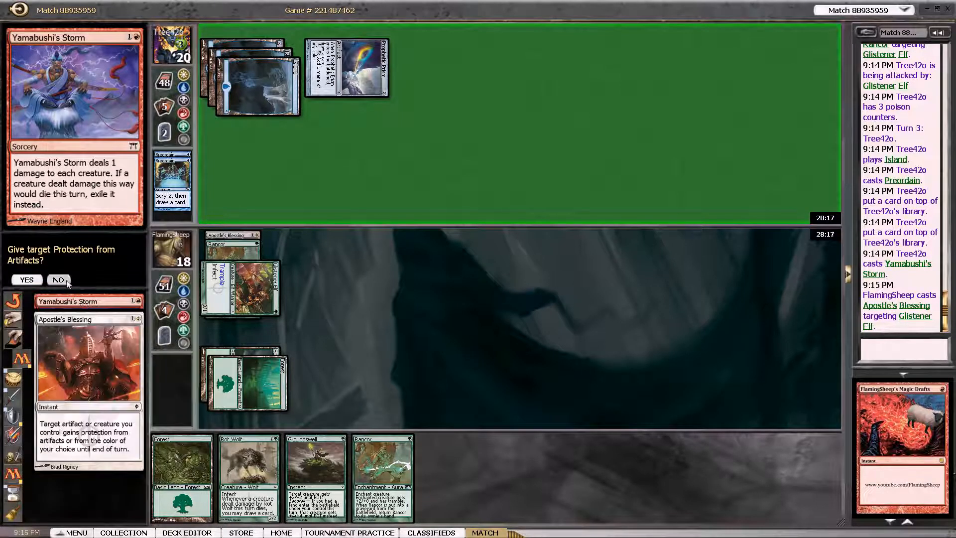
# Step: Give Glistener Elf protection from red, not artifacts, then pass through the opponent's turn
pyautogui.click(26, 280)
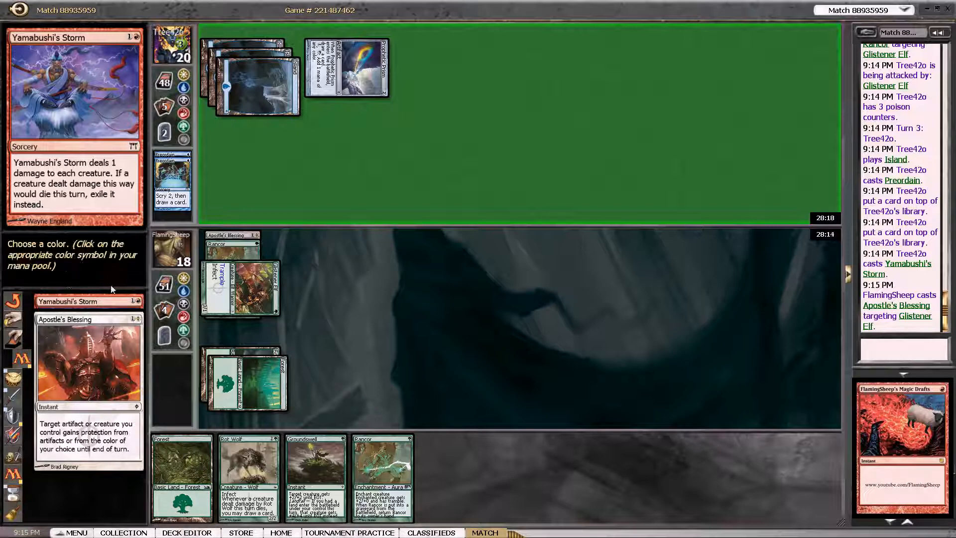
pyautogui.click(184, 317)
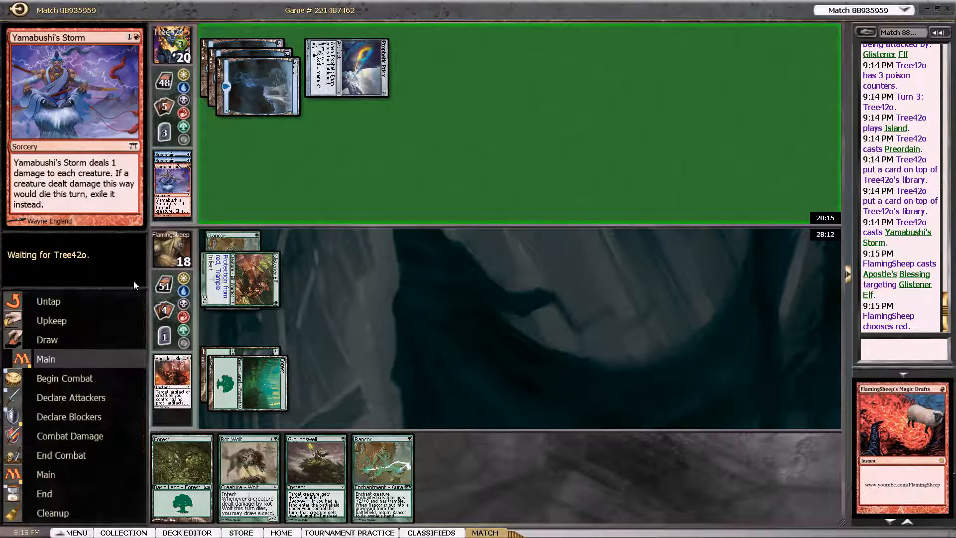
pyautogui.click(46, 358)
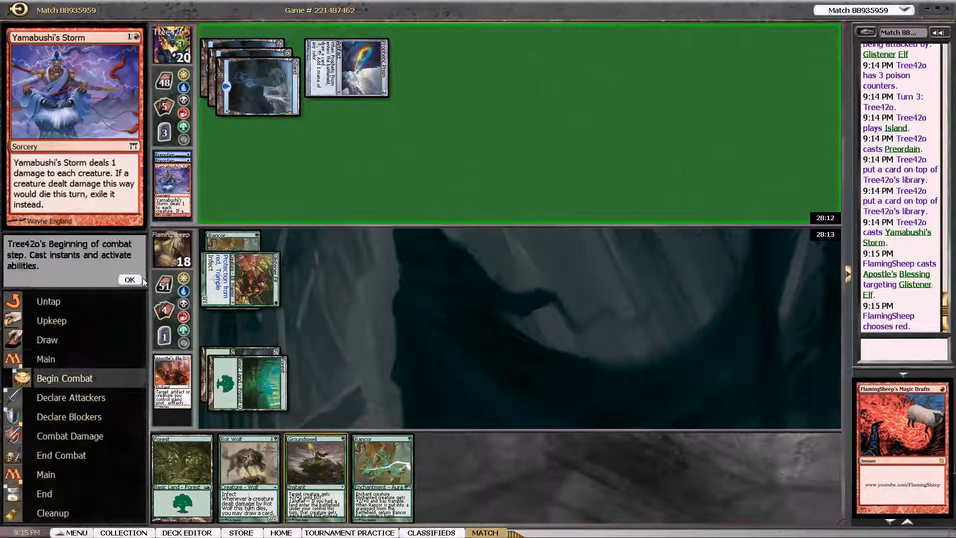
pyautogui.click(129, 279)
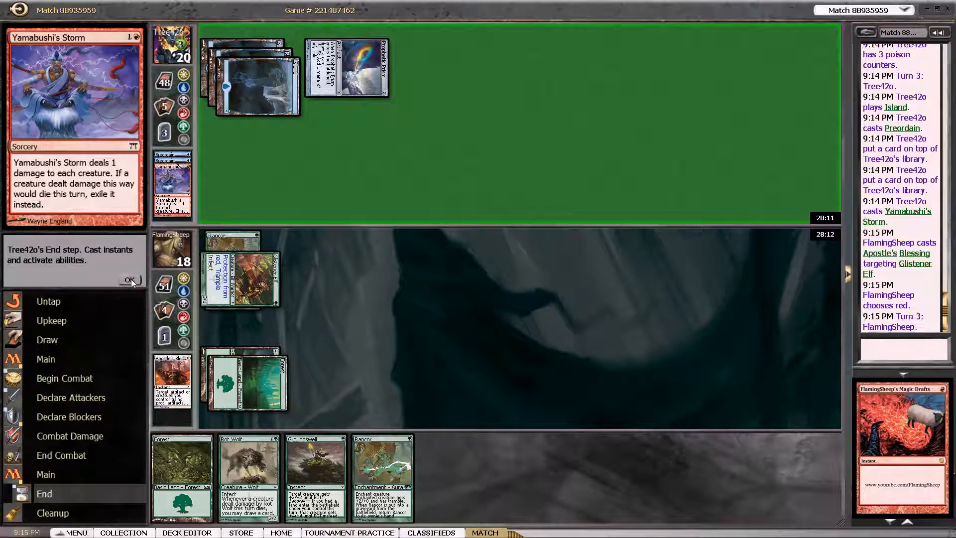
pyautogui.click(130, 280)
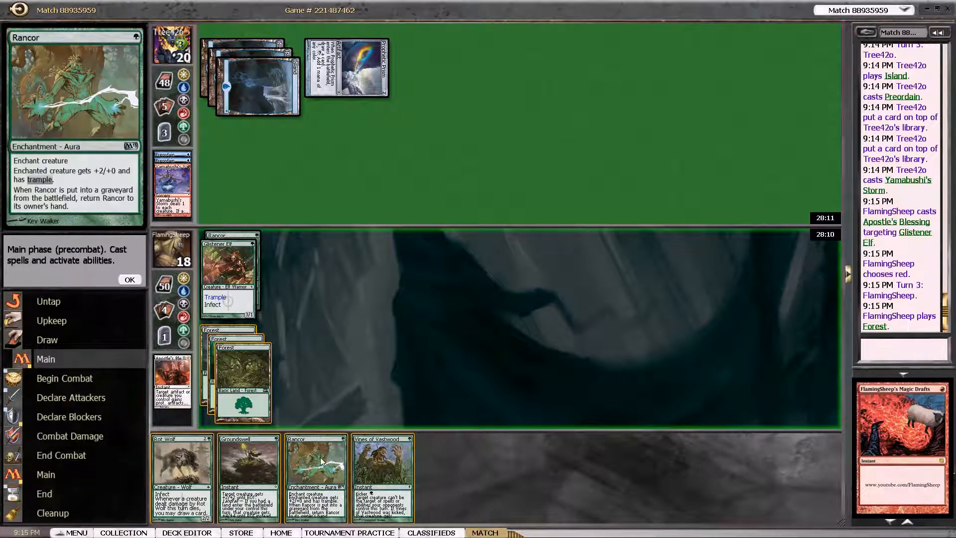